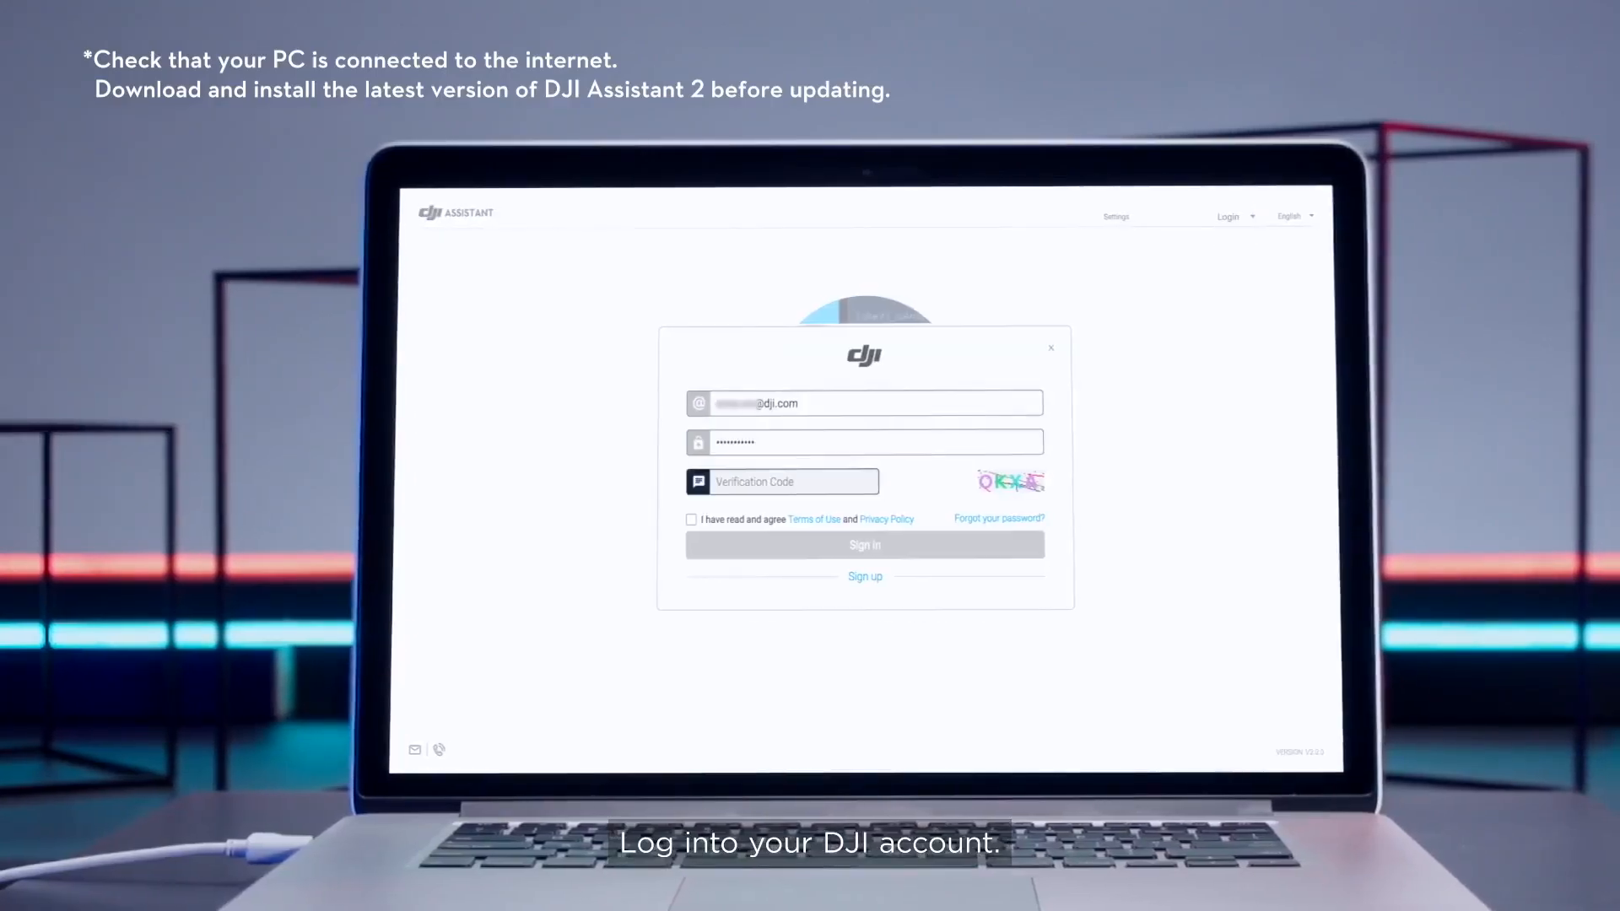
Sign in to the DJI account to reach the firmware list for the connected aircraft
left_click(864, 545)
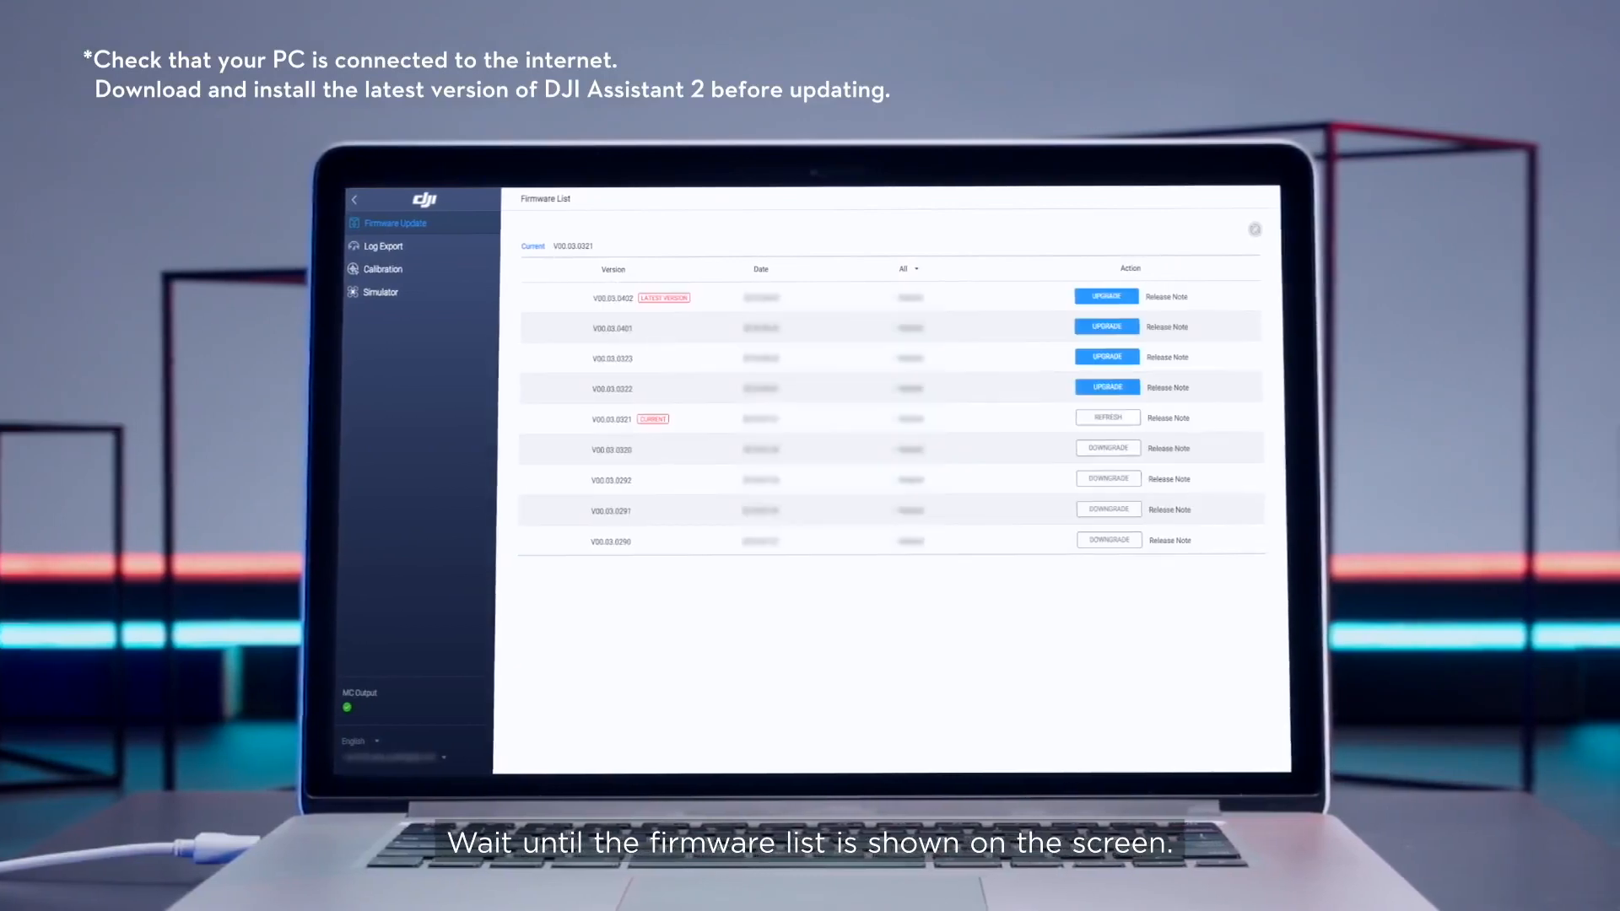
Upgrade the aircraft firmware to latest version V00.03.0402 and run the update to 100%
left_click(1105, 297)
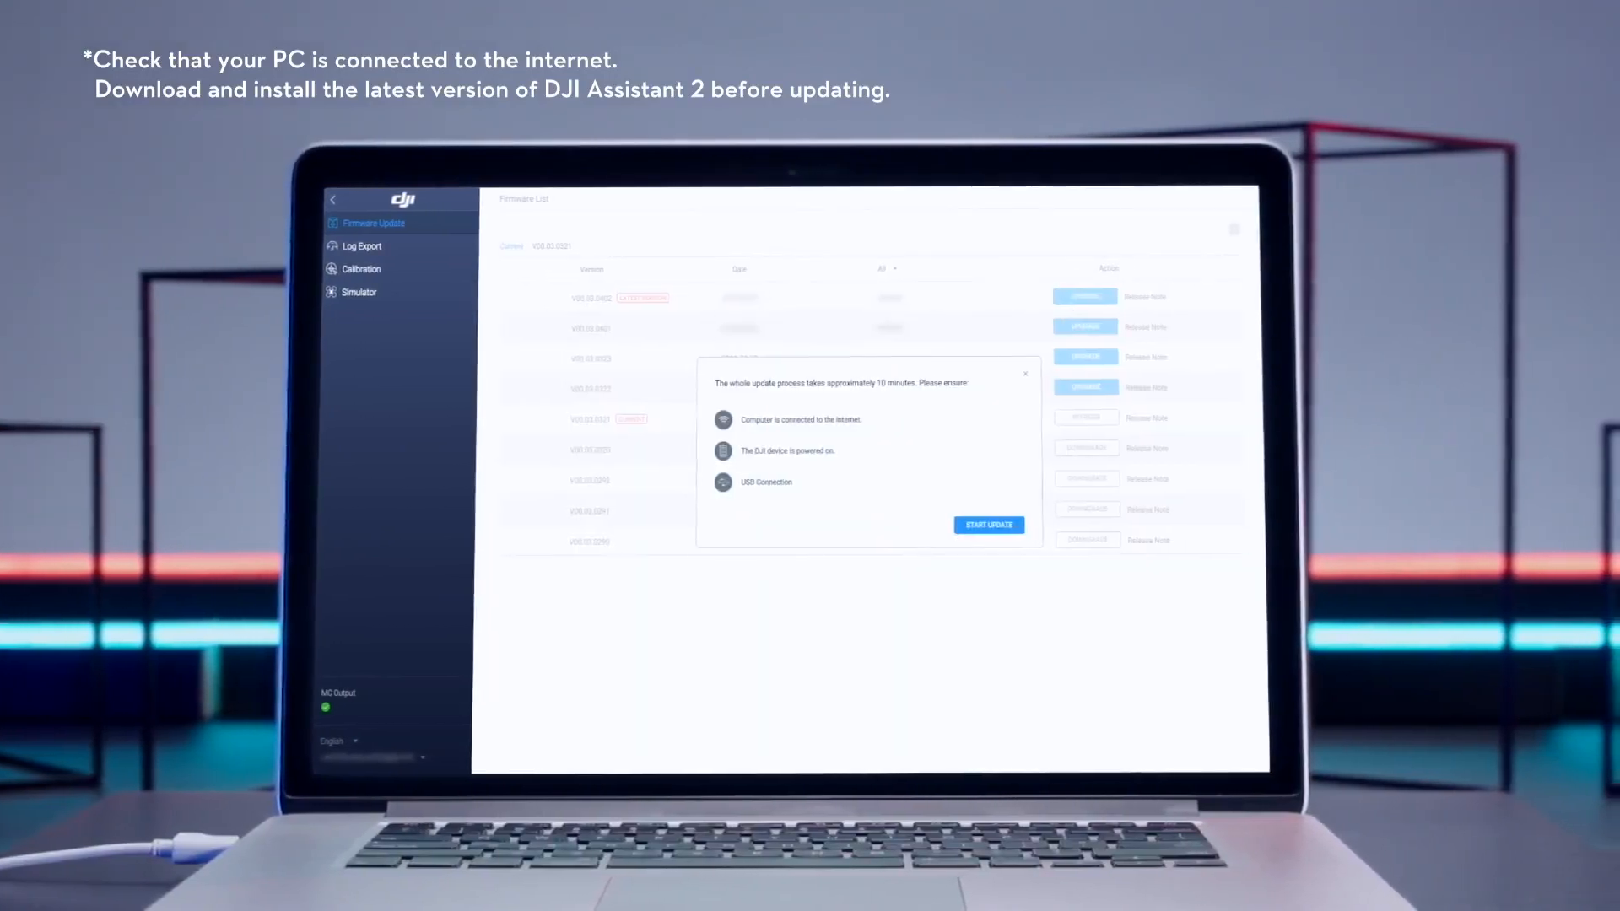
left_click(988, 525)
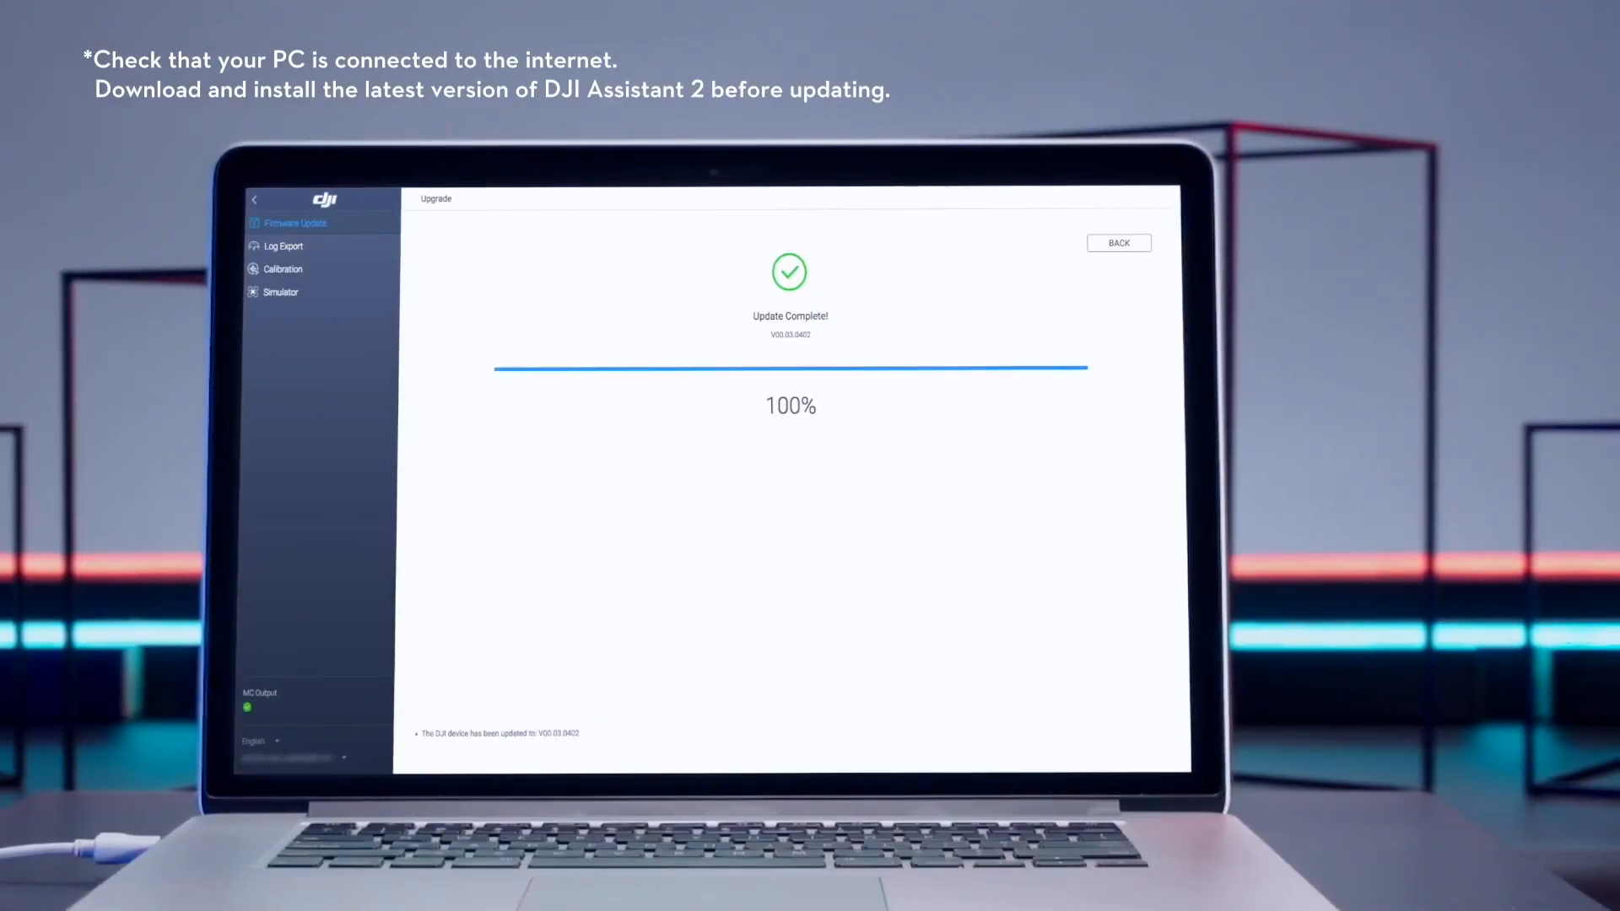
Go back to the firmware list and begin downloading V00.03.0402 for the remote controller
left_click(1117, 243)
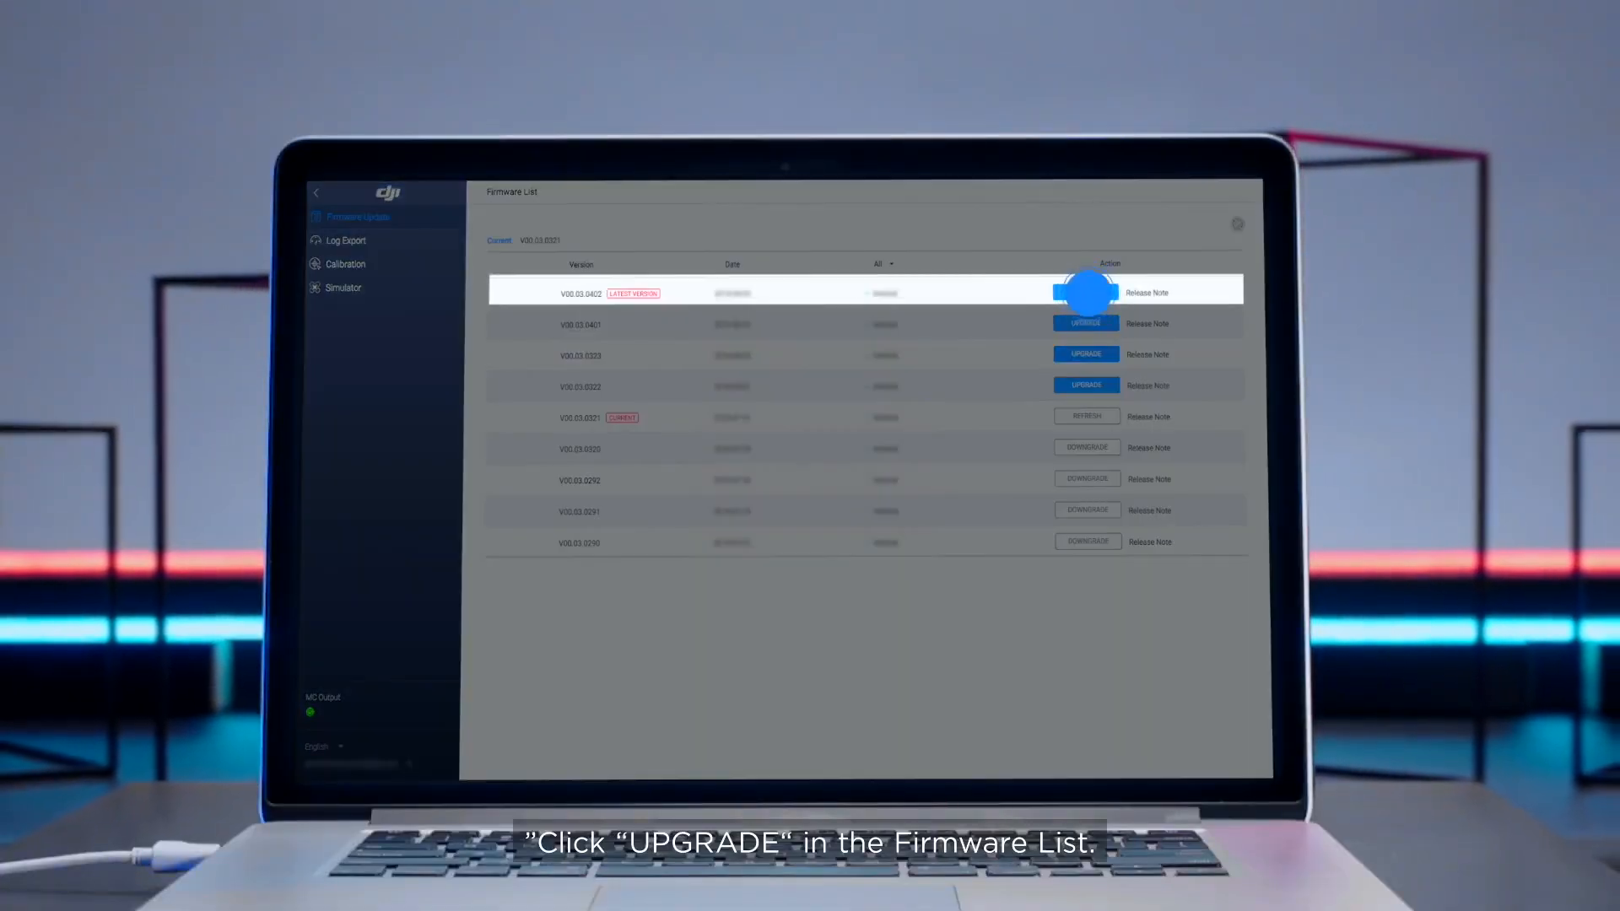
left_click(1085, 292)
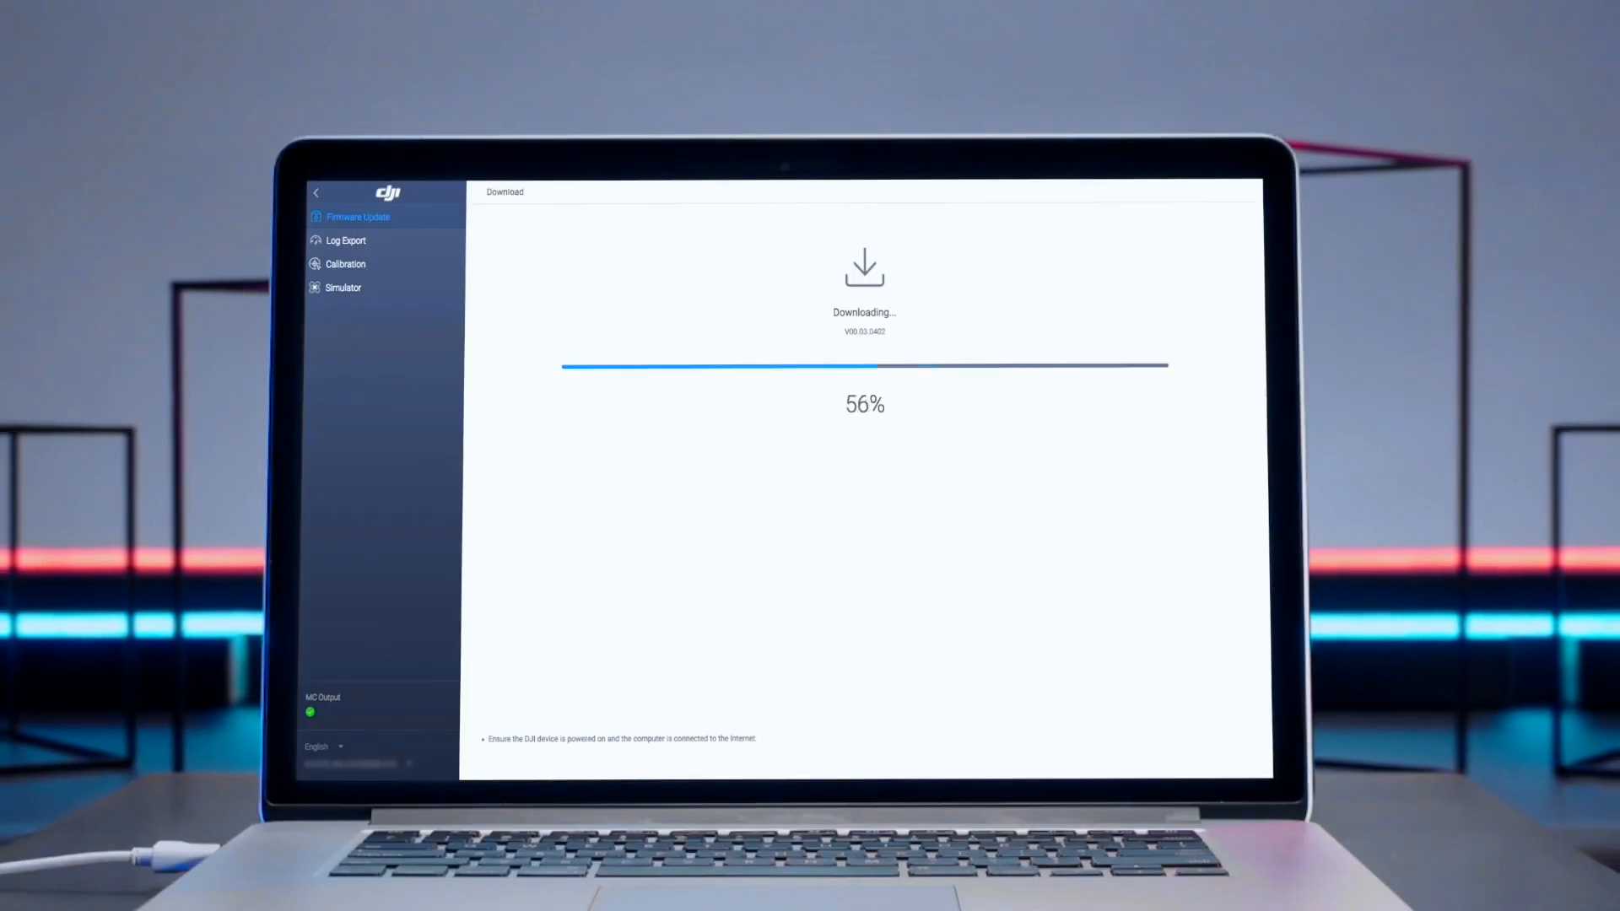